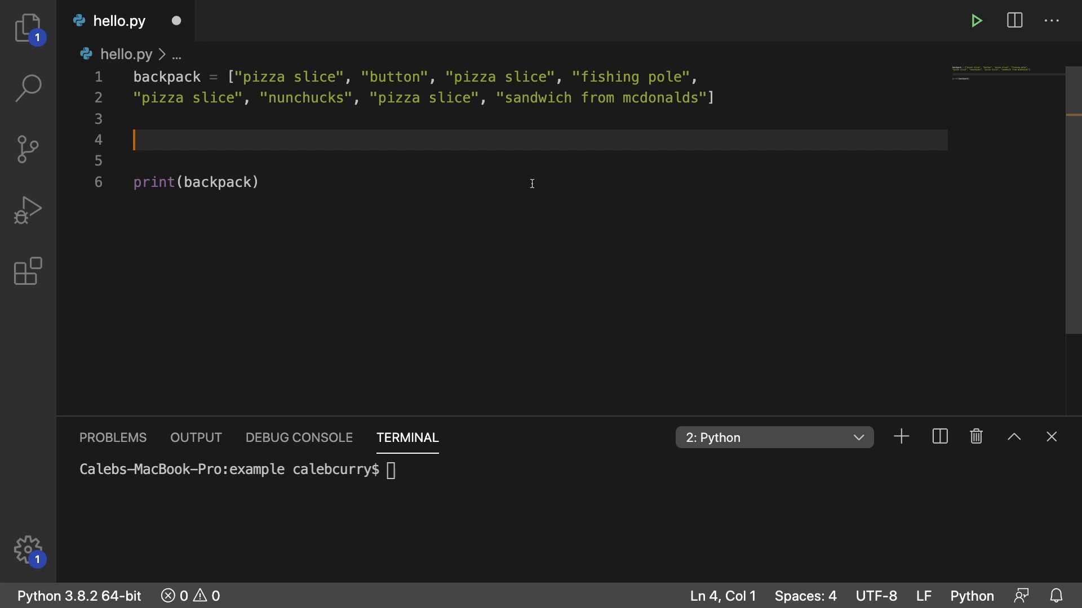
- Write 'for item in backpack: if item == "pizza slice": backpack.remove(item)' below the list
{"action": "type", "text": "for b"}
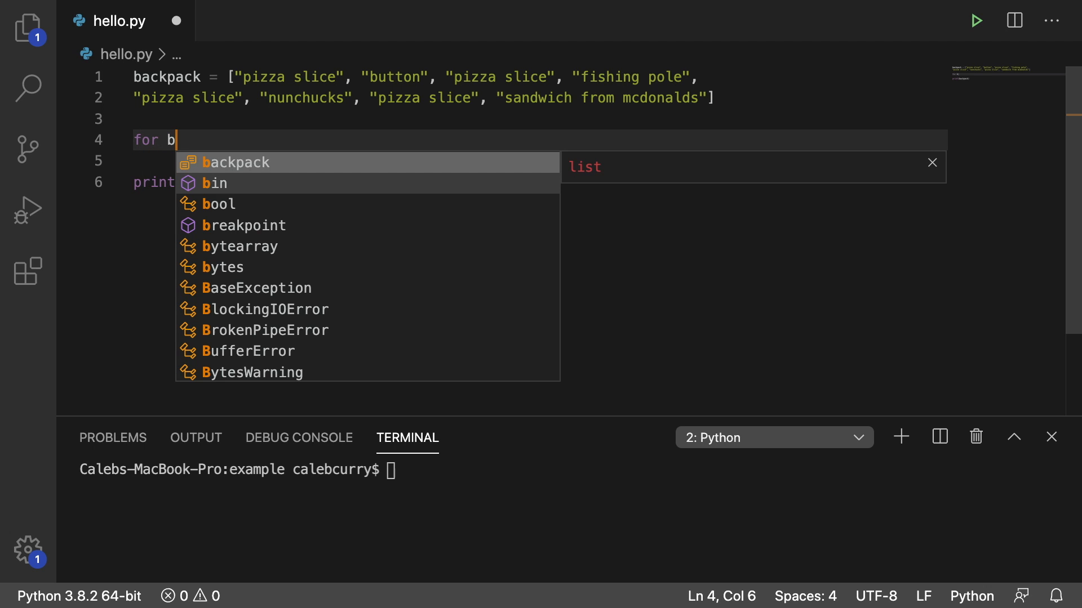
{"action": "type", "text": "item in backpack:"}
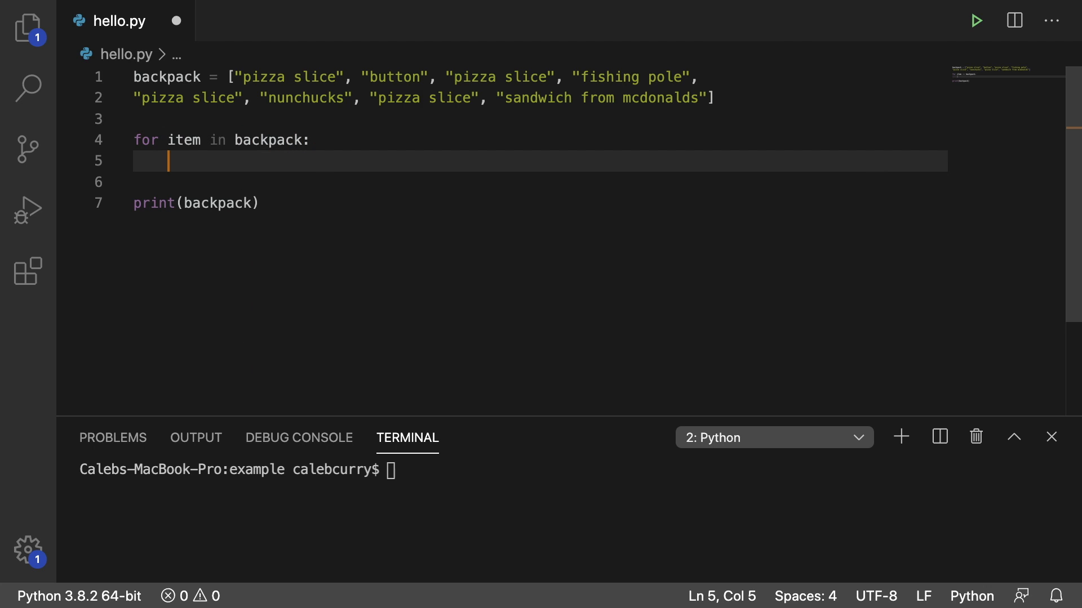
{"action": "type", "text": "if item i"}
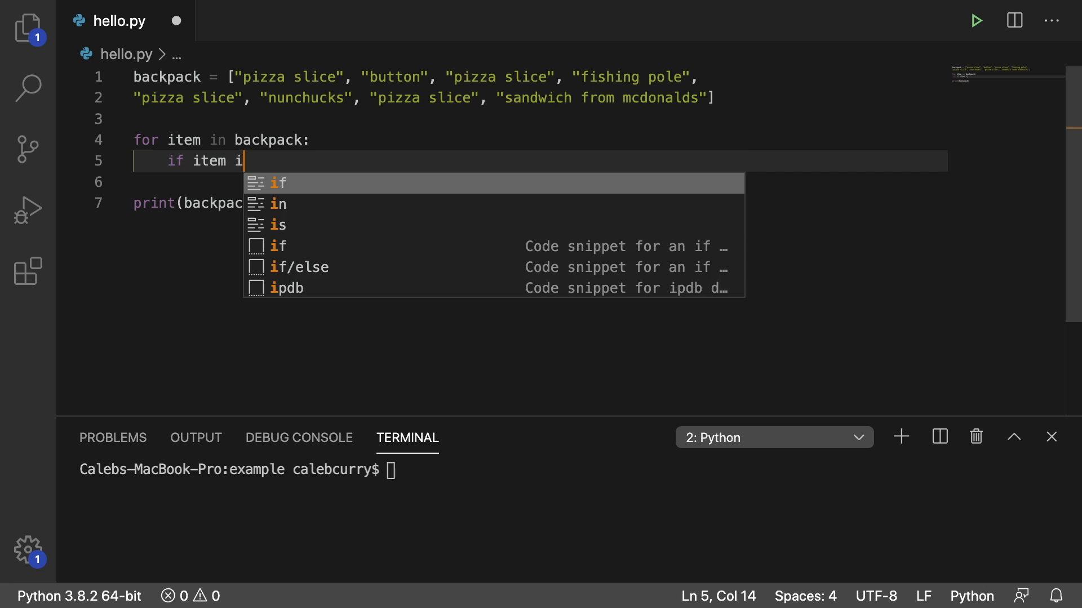
{"action": "type", "text": "== \"pizza \""}
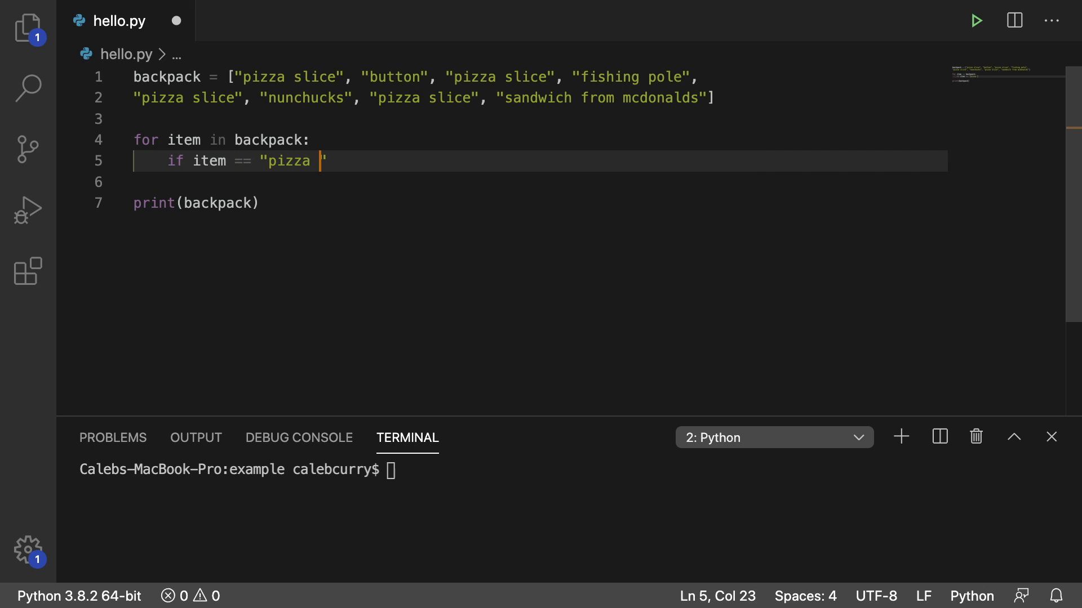
{"action": "type", "text": "slice\":"}
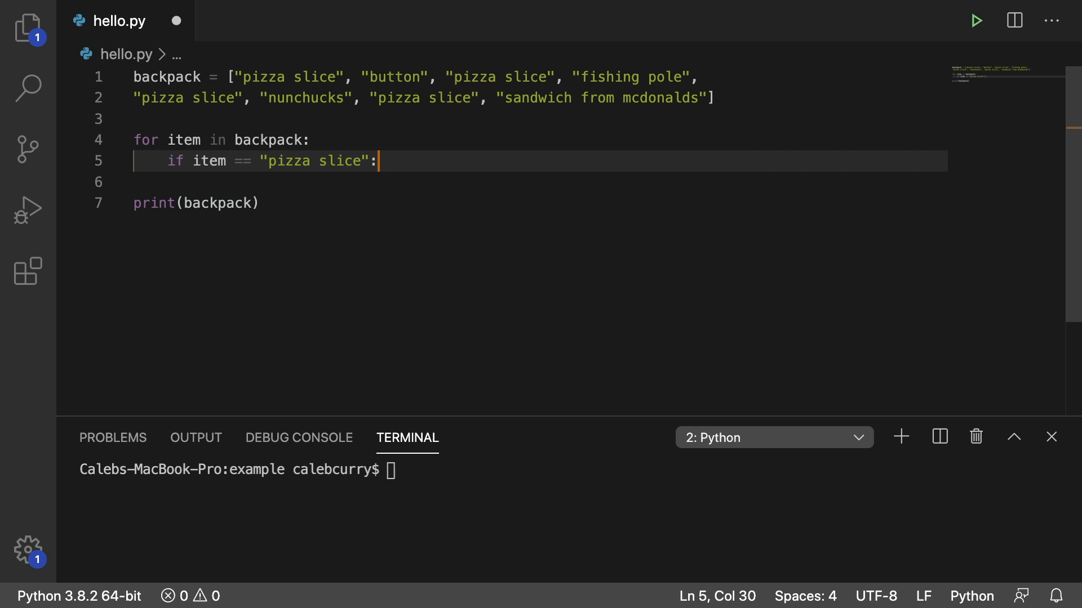
{"action": "type", "text": "backpack"}
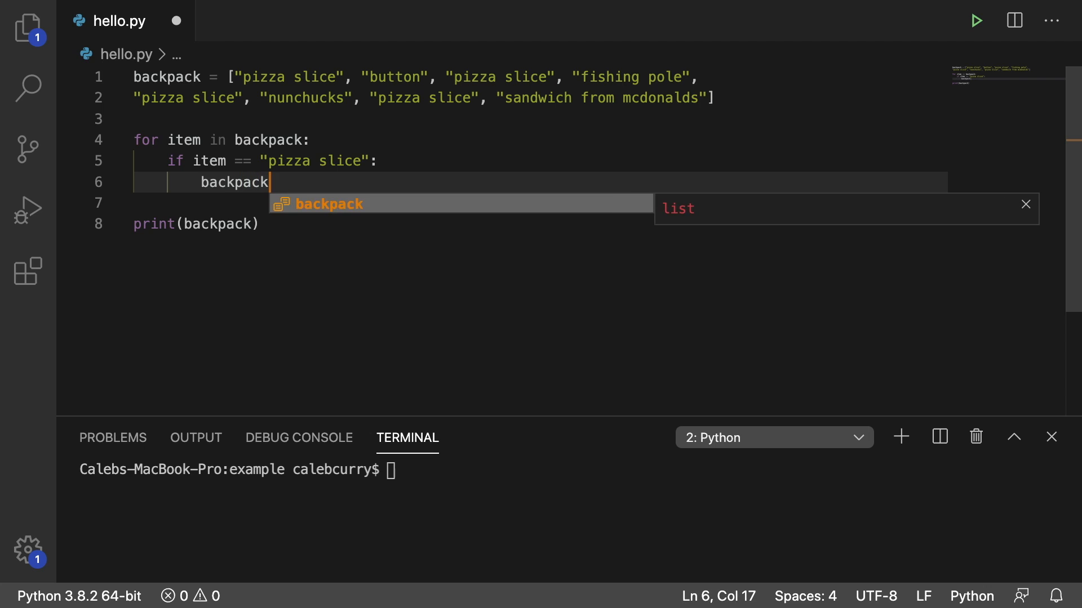
{"action": "type", "text": ".remove("}
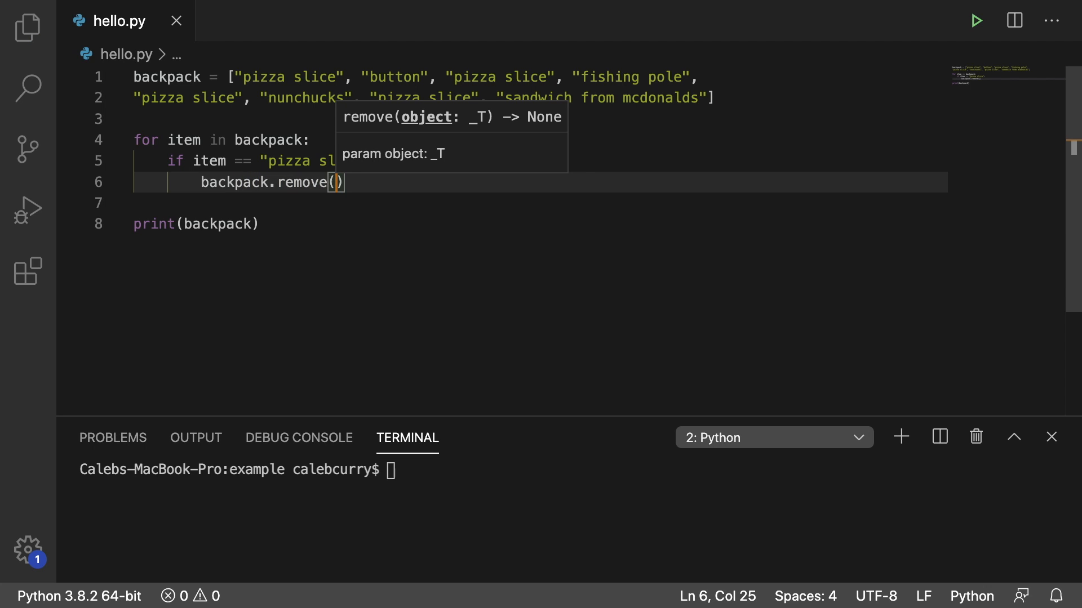
{"action": "type", "text": "item"}
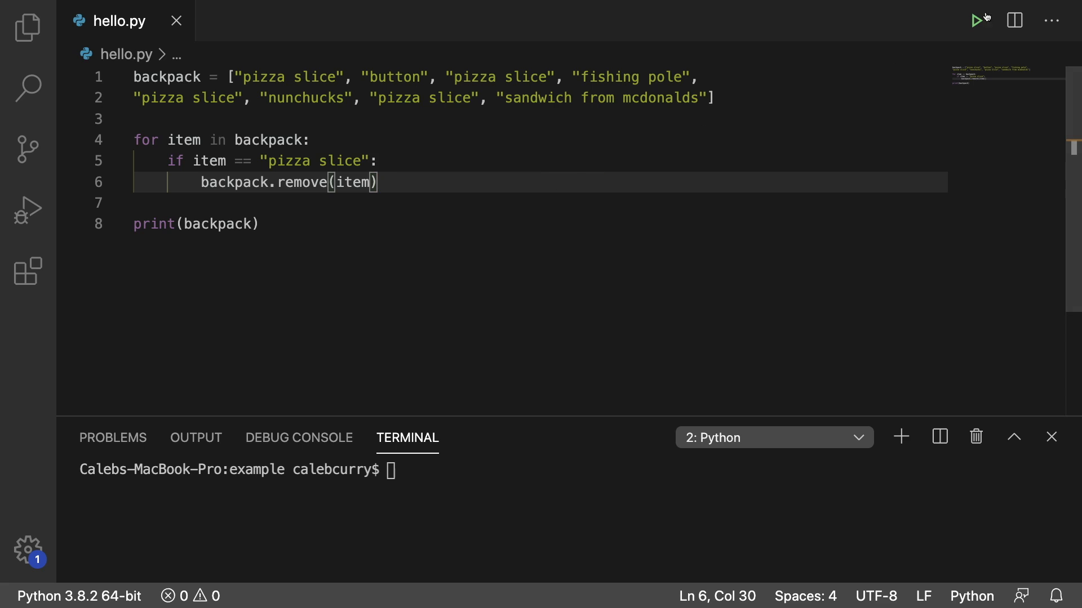
- Run hello.py with the Run Python File button to print the filtered backpack
{"action": "left_click", "coordinate": [977, 21]}
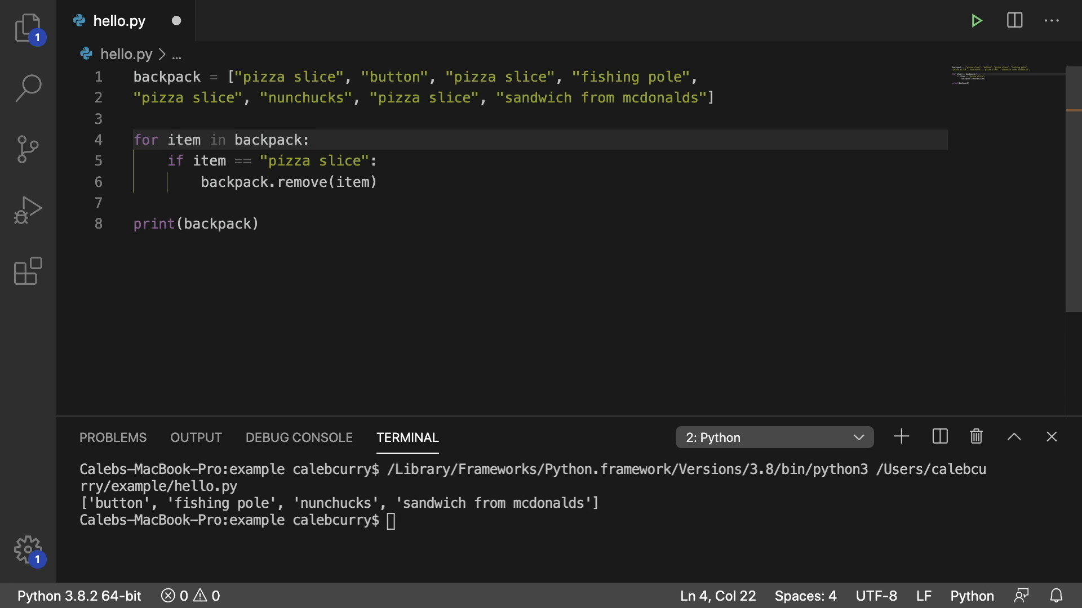
- Add print(item) inside the loop and rerun hello.py
{"action": "type", "text": "print(item)"}
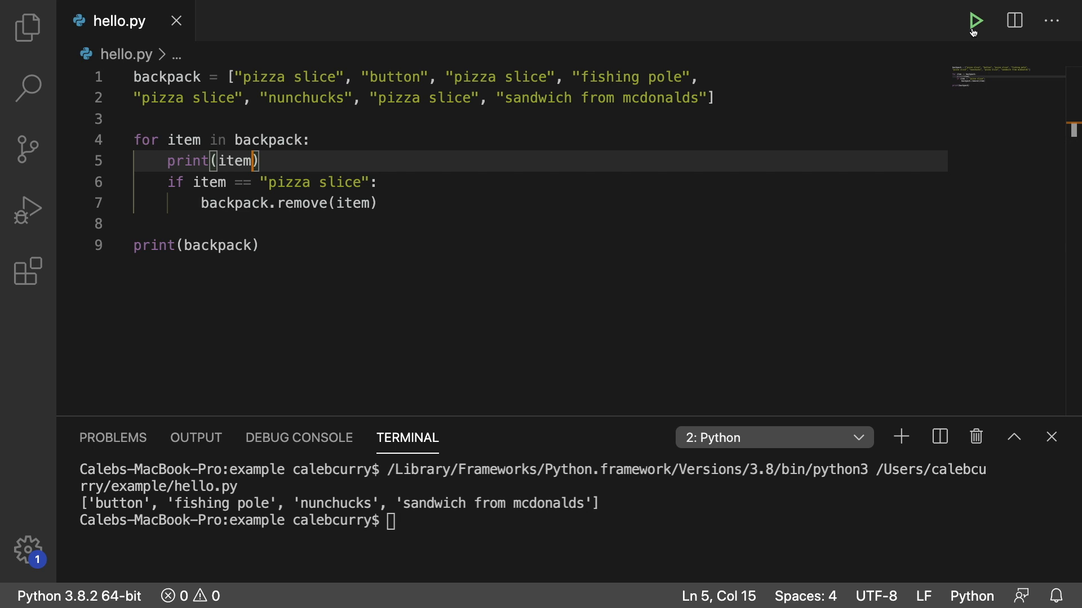
{"action": "left_click", "coordinate": [975, 21]}
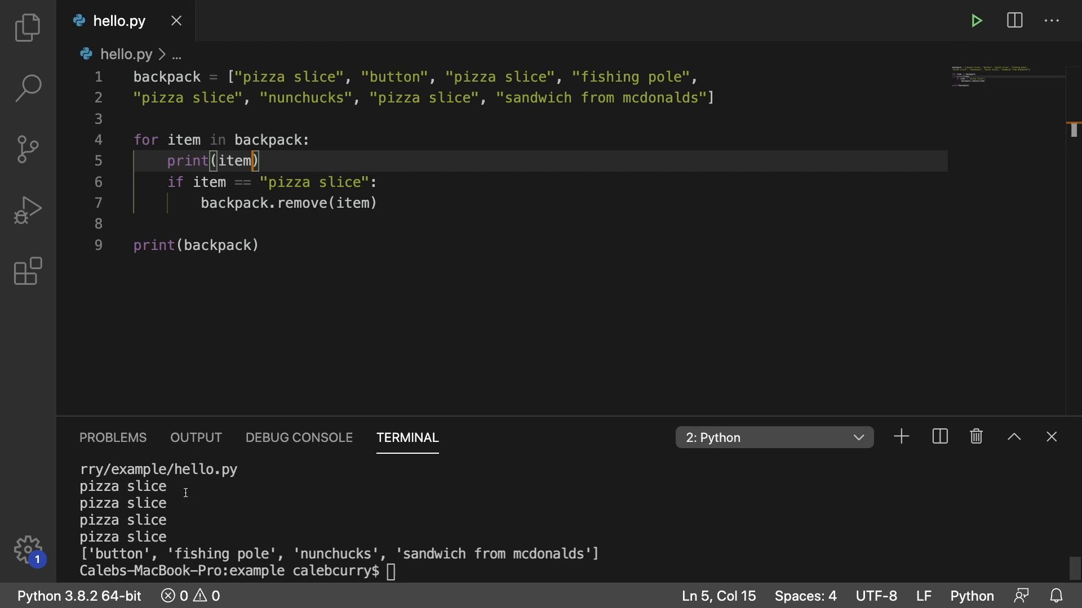
{"action": "mouse_move", "coordinate": [175, 537]}
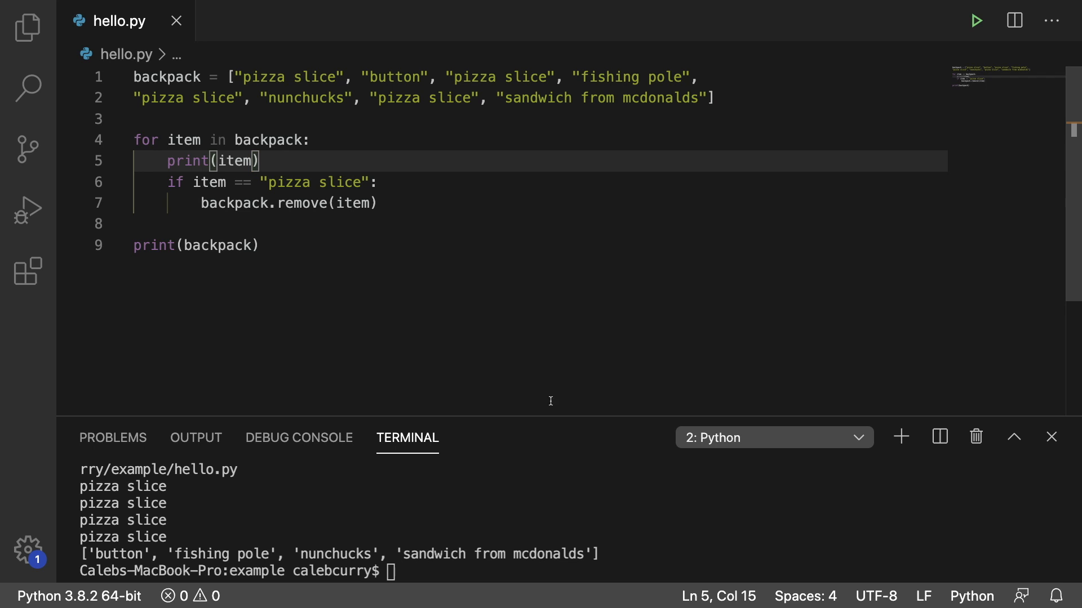
{"action": "mouse_move", "coordinate": [441, 93]}
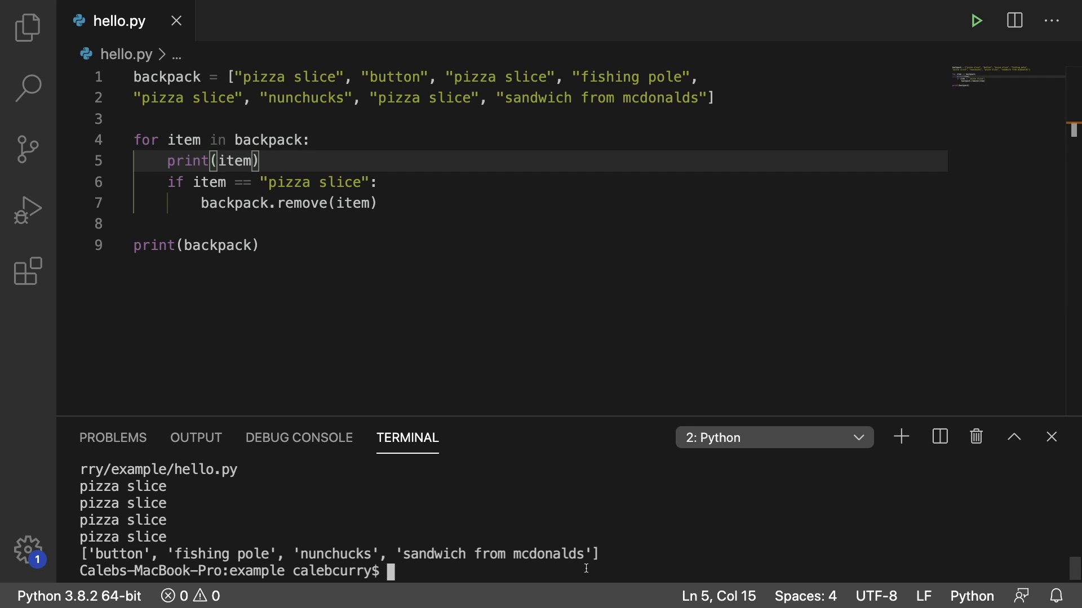
{"action": "mouse_move", "coordinate": [463, 246]}
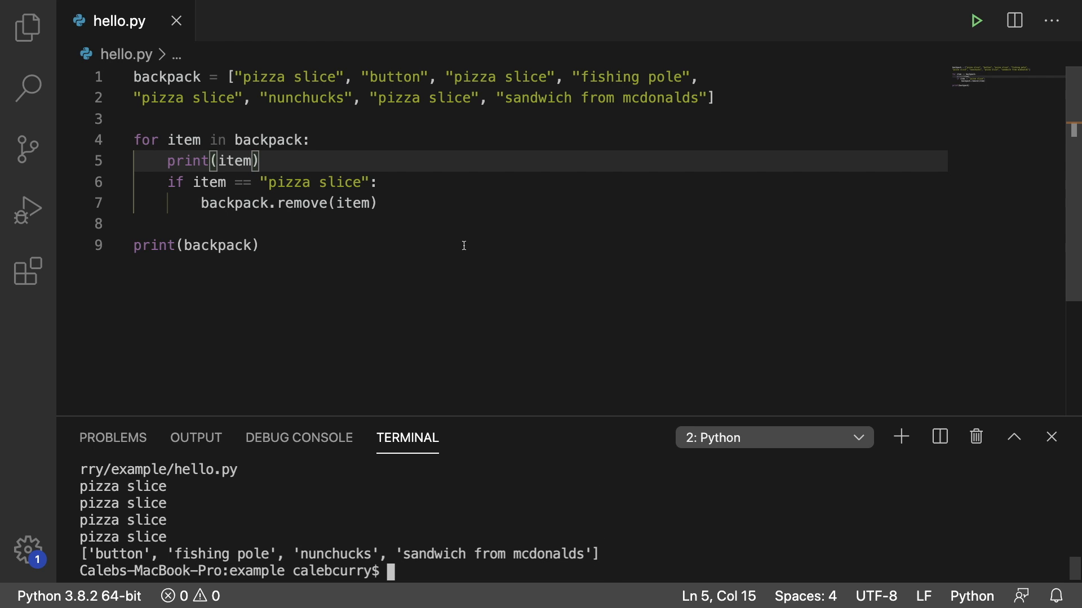
{"action": "mouse_move", "coordinate": [162, 92]}
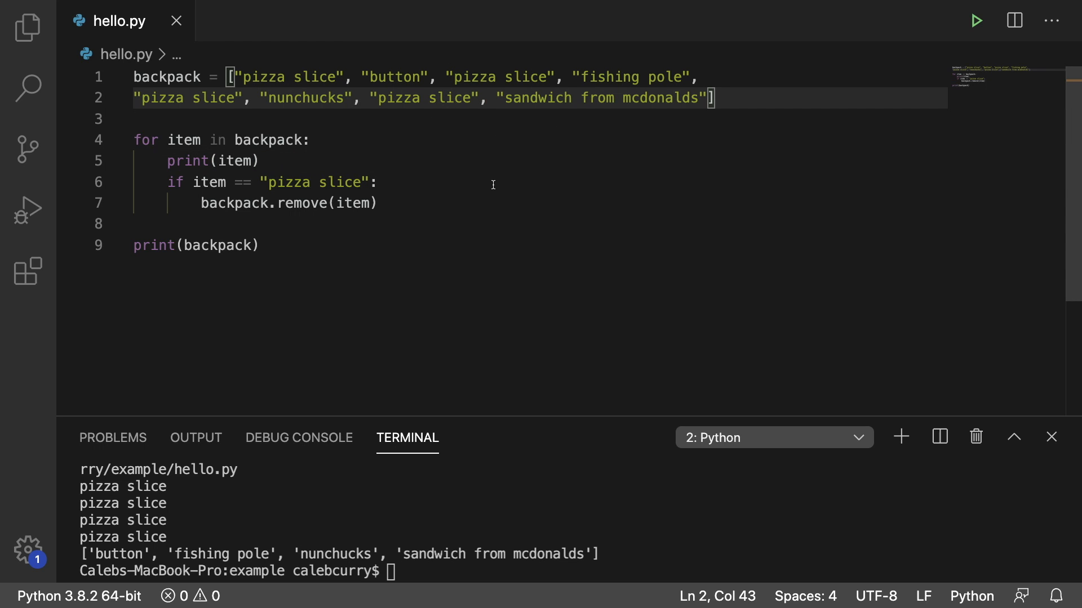
- Insert a second adjacent "pizza slice" into the backpack list and rerun the script
{"action": "type", "text": "\"\", \""}
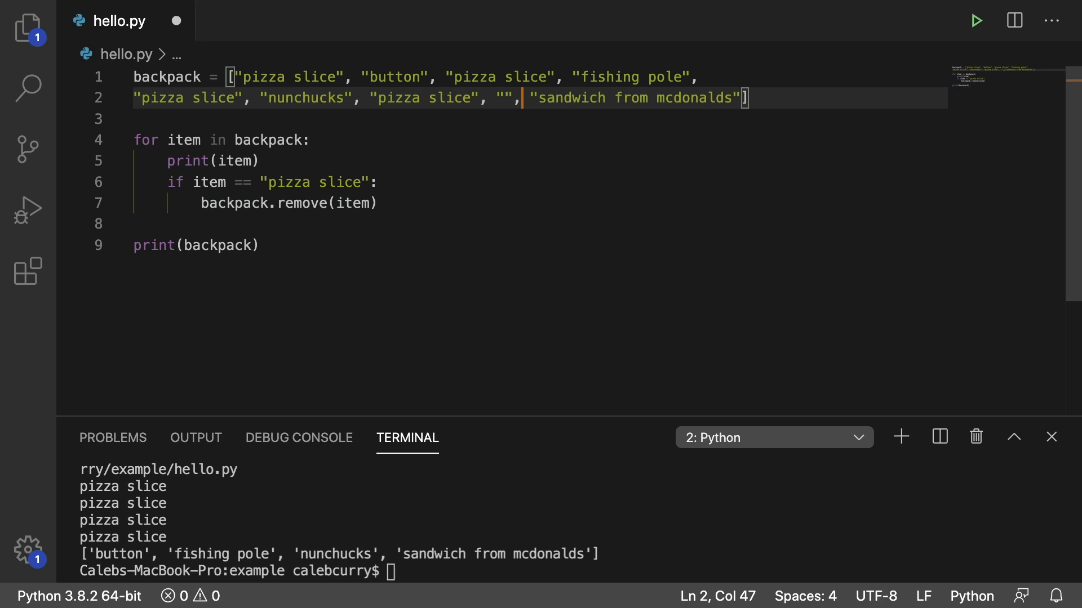
{"action": "type", "text": "pizz"}
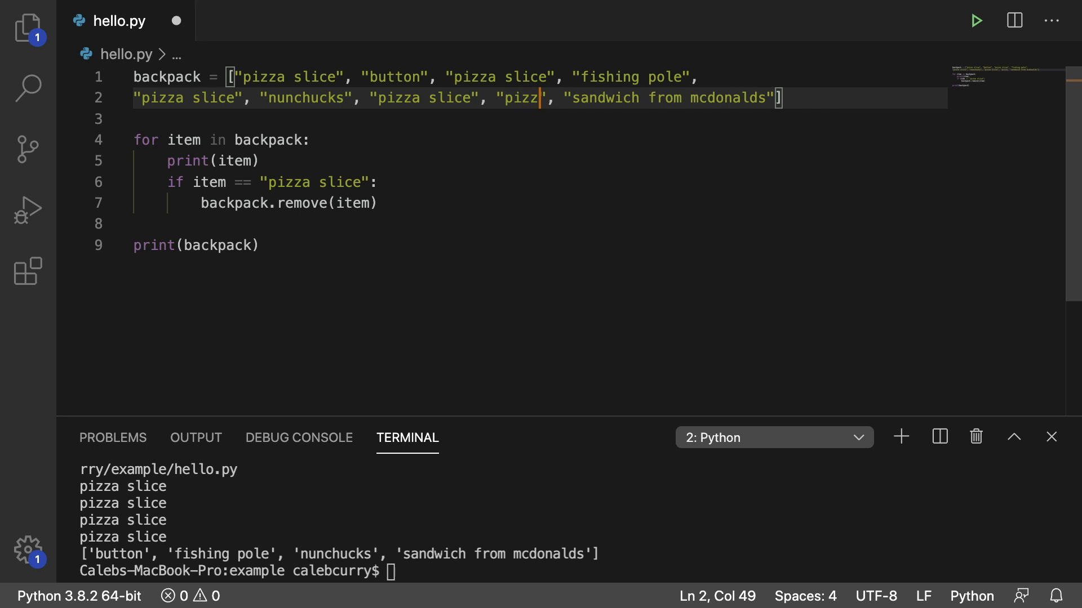
{"action": "type", "text": "a slice"}
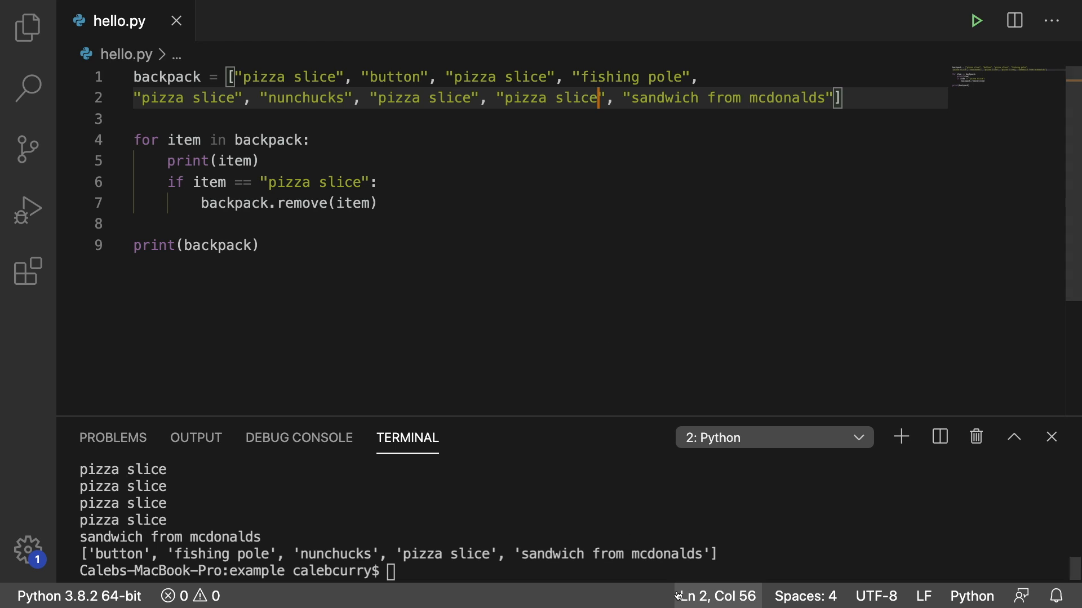
{"action": "double_click", "coordinate": [447, 553]}
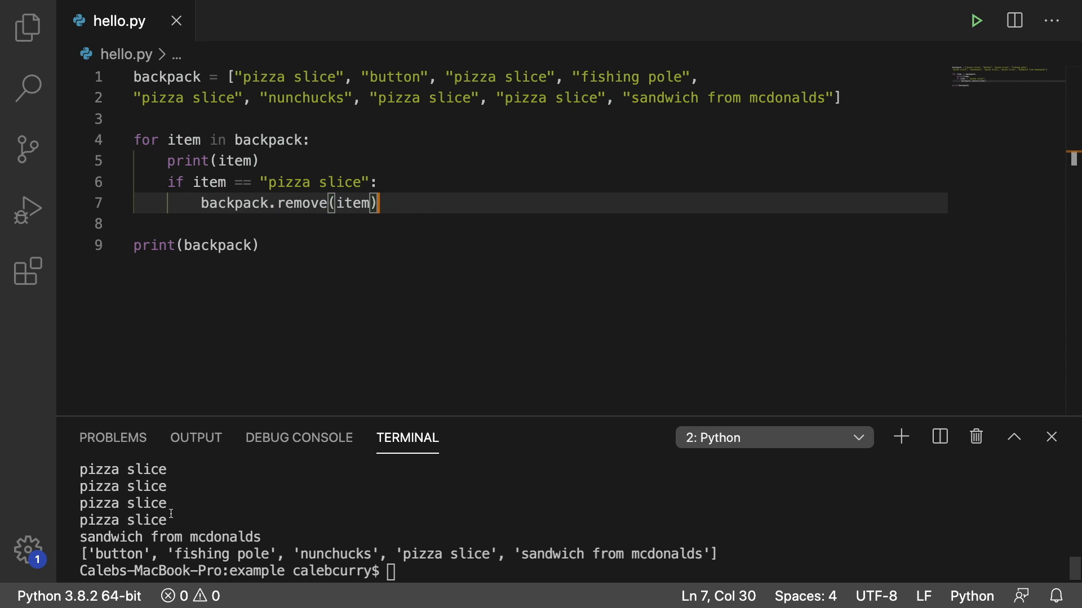
{"action": "mouse_move", "coordinate": [476, 150]}
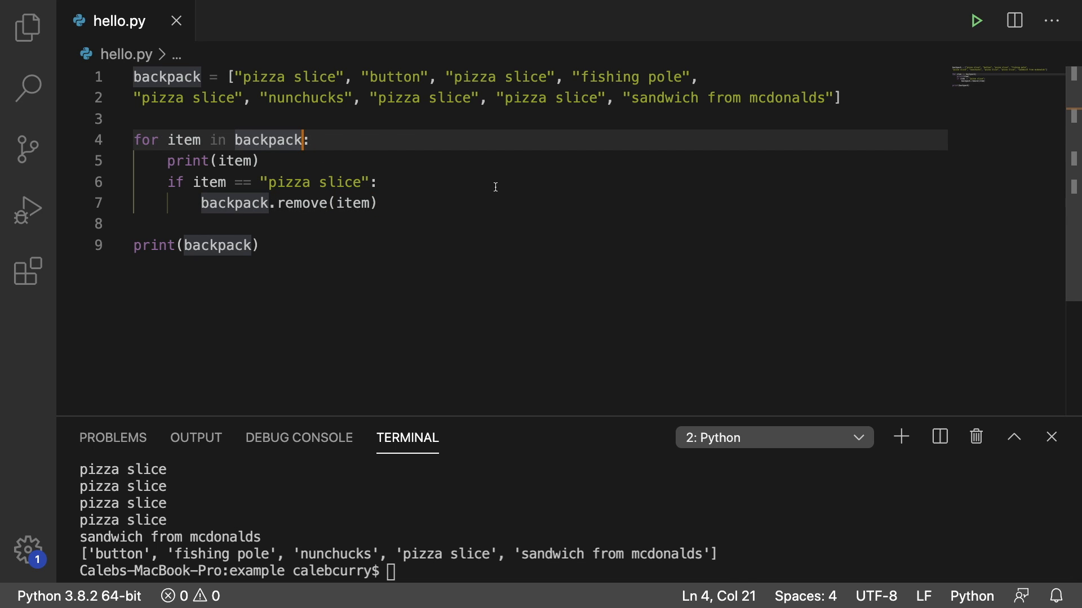
- Loop over backpack[:] instead of backpack, remove the print line, and rerun hello.py
{"action": "type", "text": "["}
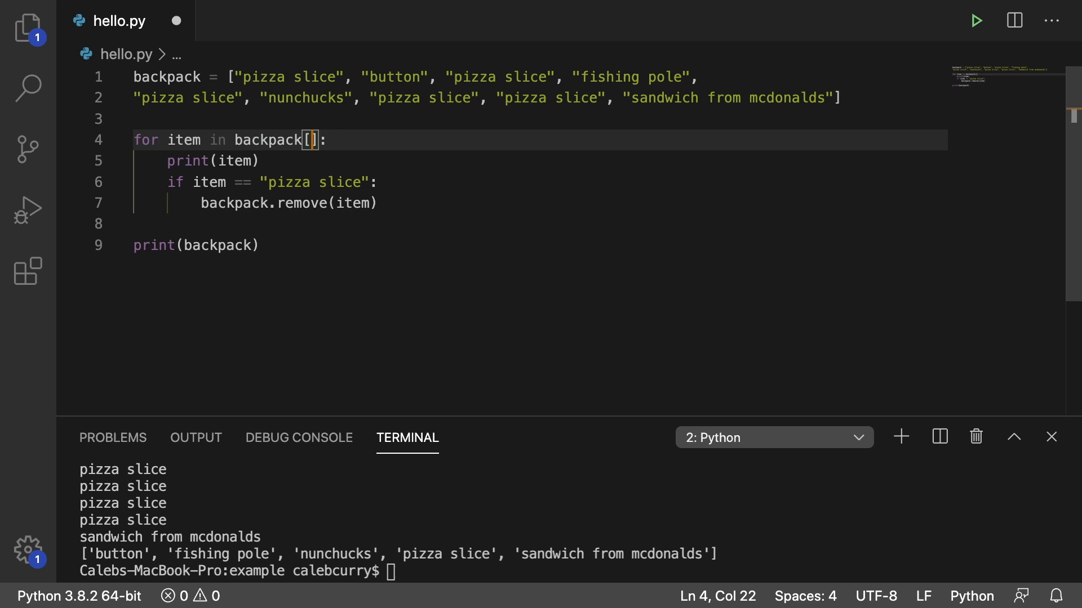
{"action": "type", "text": ":"}
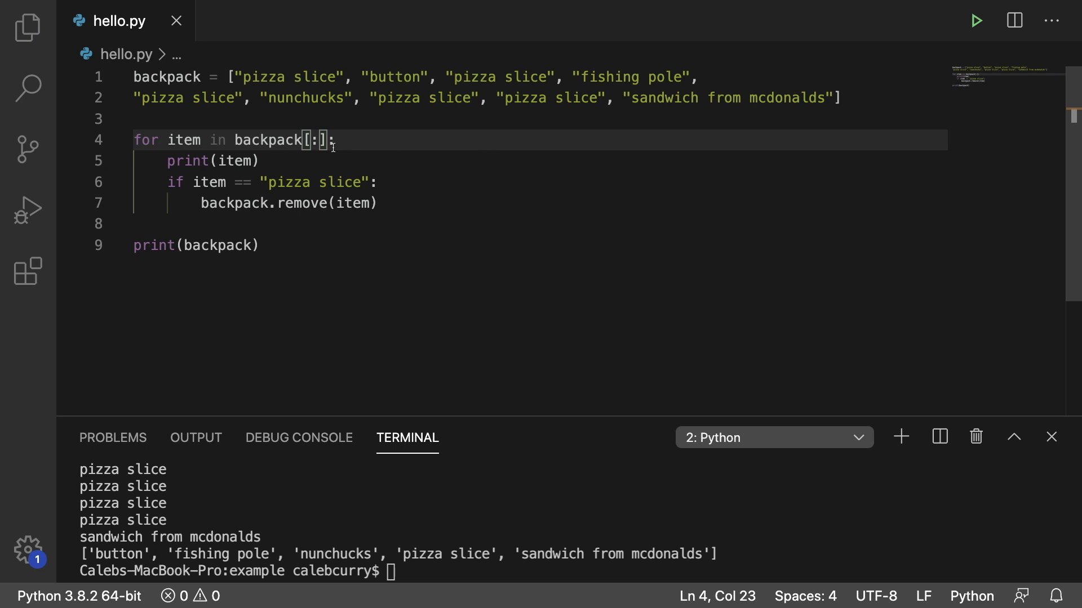
{"action": "double_click", "coordinate": [264, 140]}
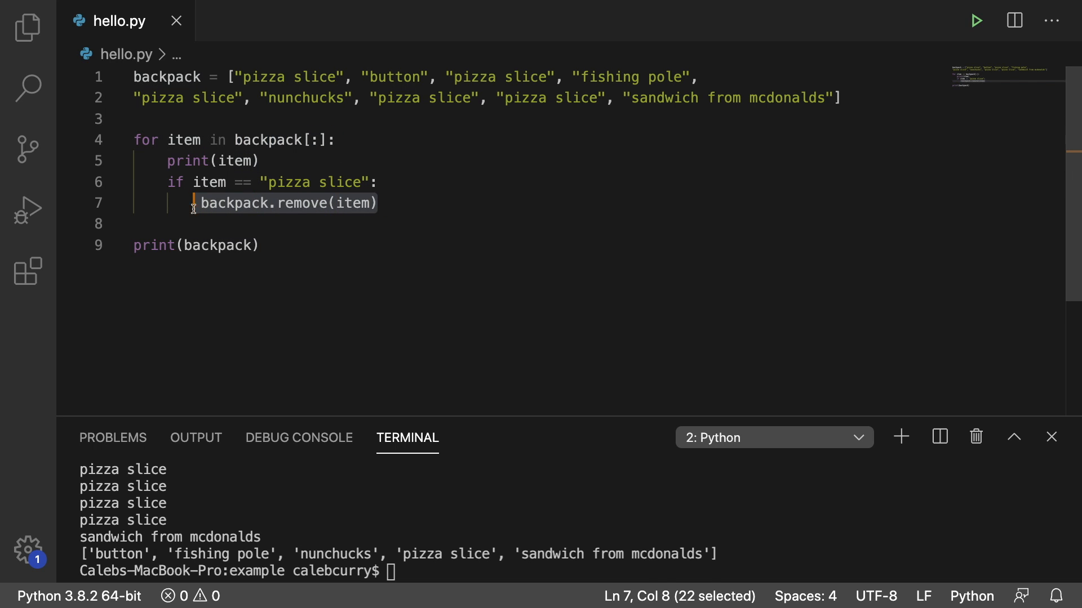
{"action": "left_click", "coordinate": [975, 21]}
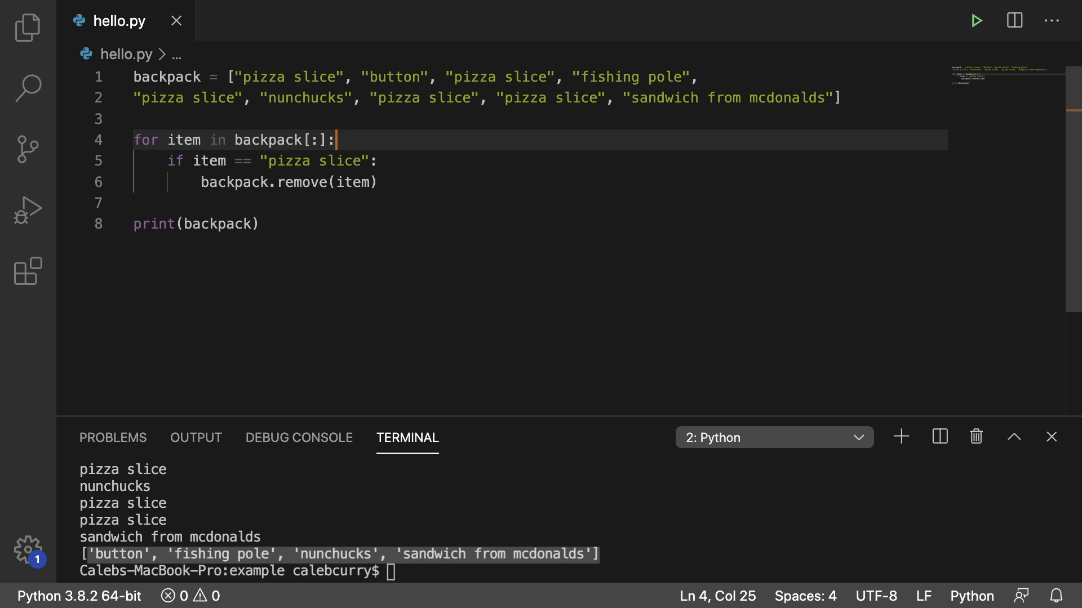
{"action": "mouse_move", "coordinate": [314, 138]}
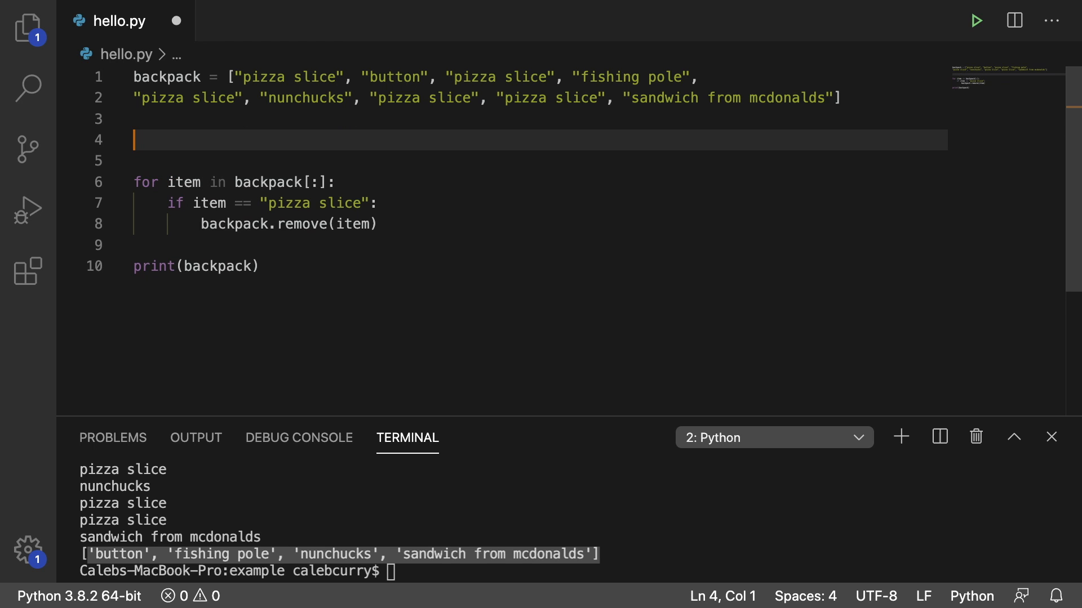
- Add 'new_backpack = []' above the loop
{"action": "type", "text": "new_backpa"}
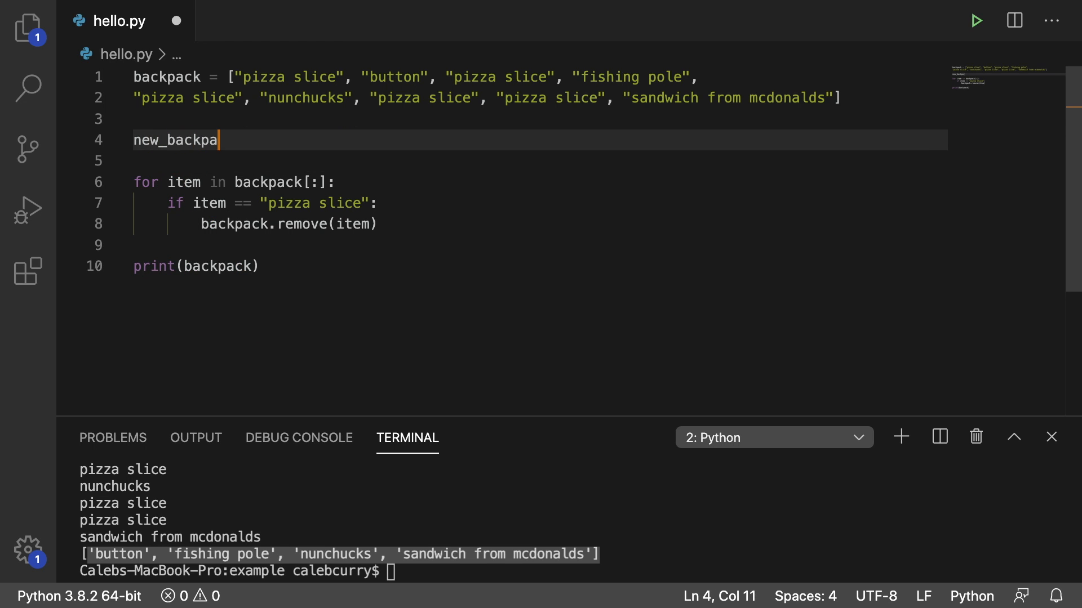
{"action": "type", "text": "ck ="}
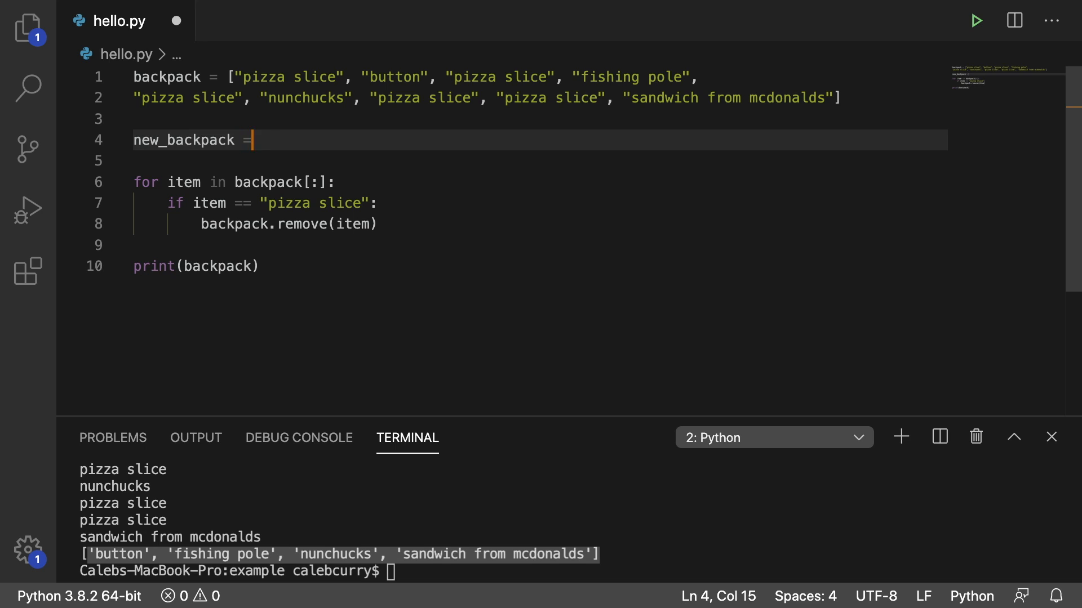
{"action": "type", "text": "[]"}
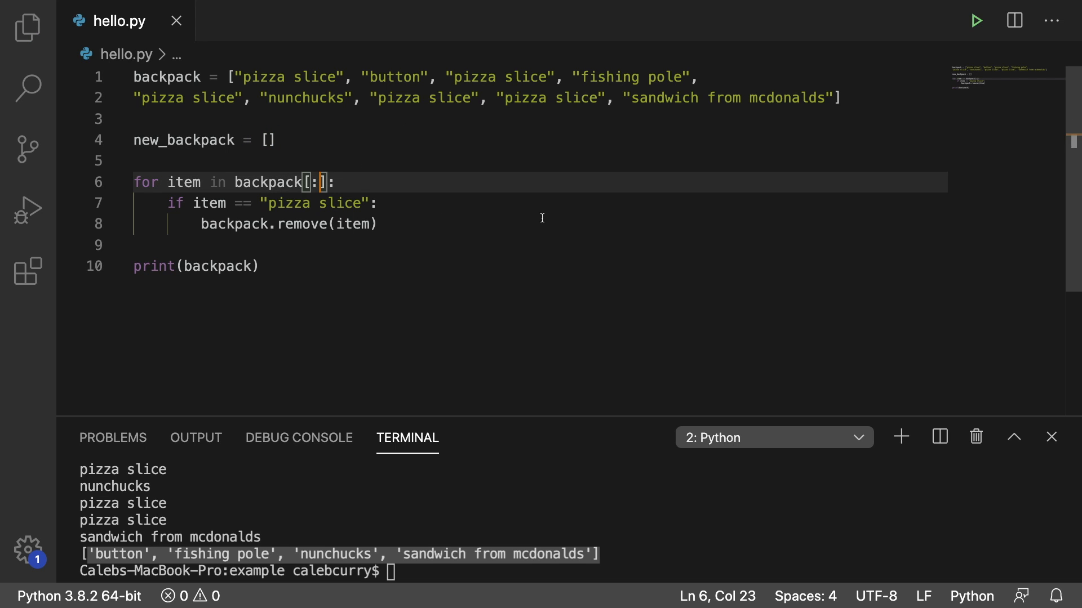
- Drop [:] from the loop, change == to !=, and start new_backpack.append(
{"action": "key", "text": "Backspace"}
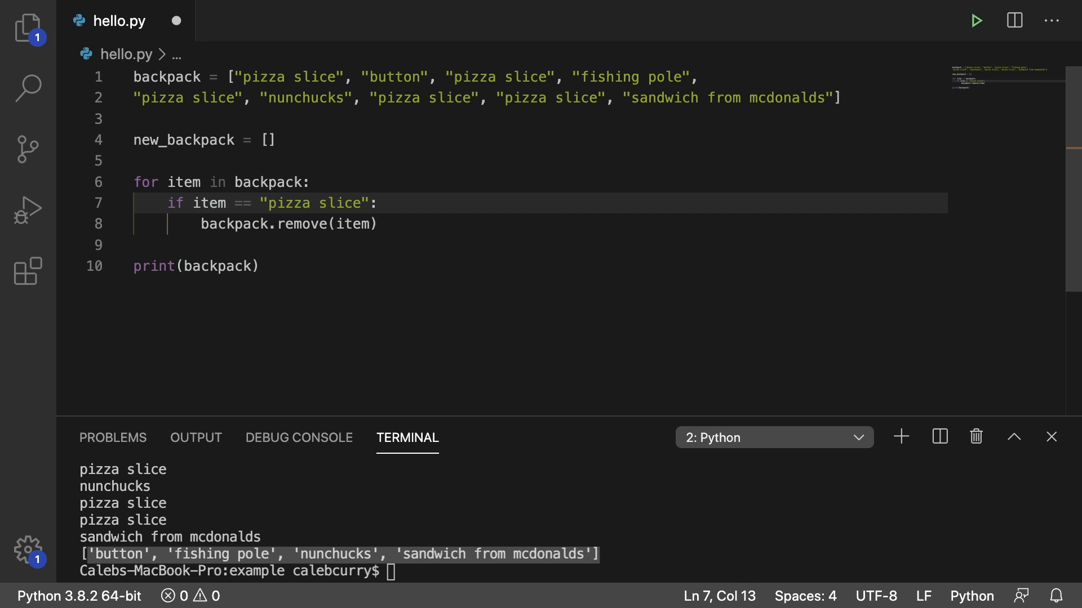
{"action": "type", "text": "!"}
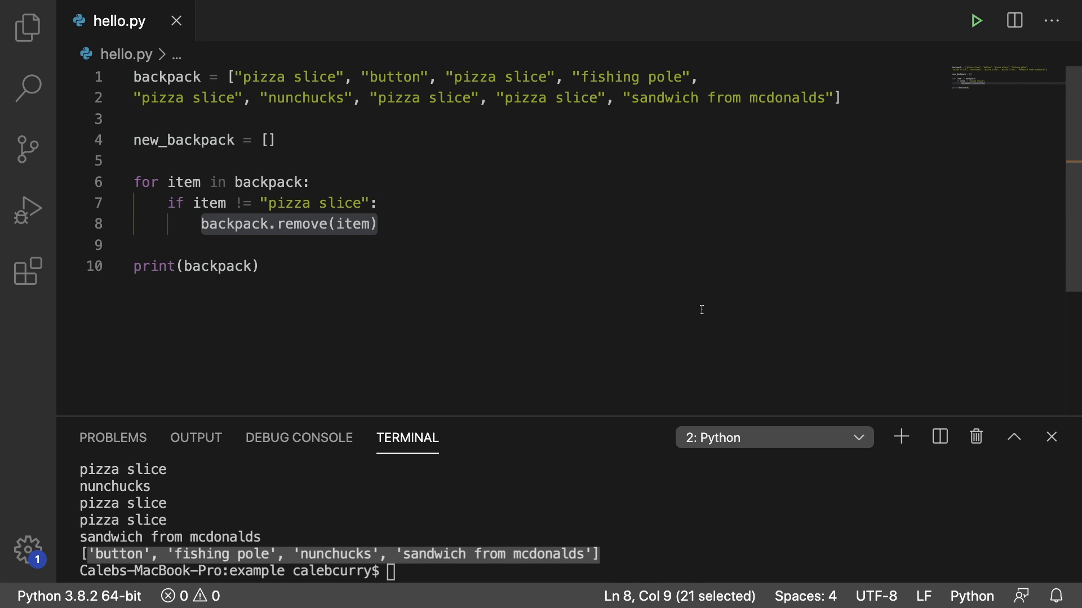
{"action": "type", "text": "new_back"}
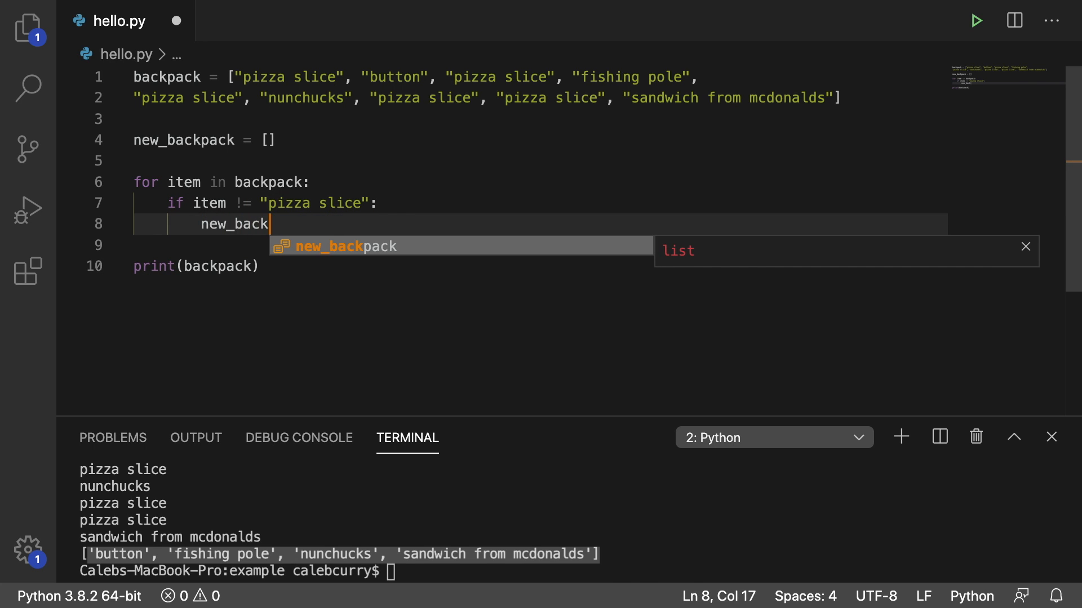
{"action": "type", "text": "pack.append("}
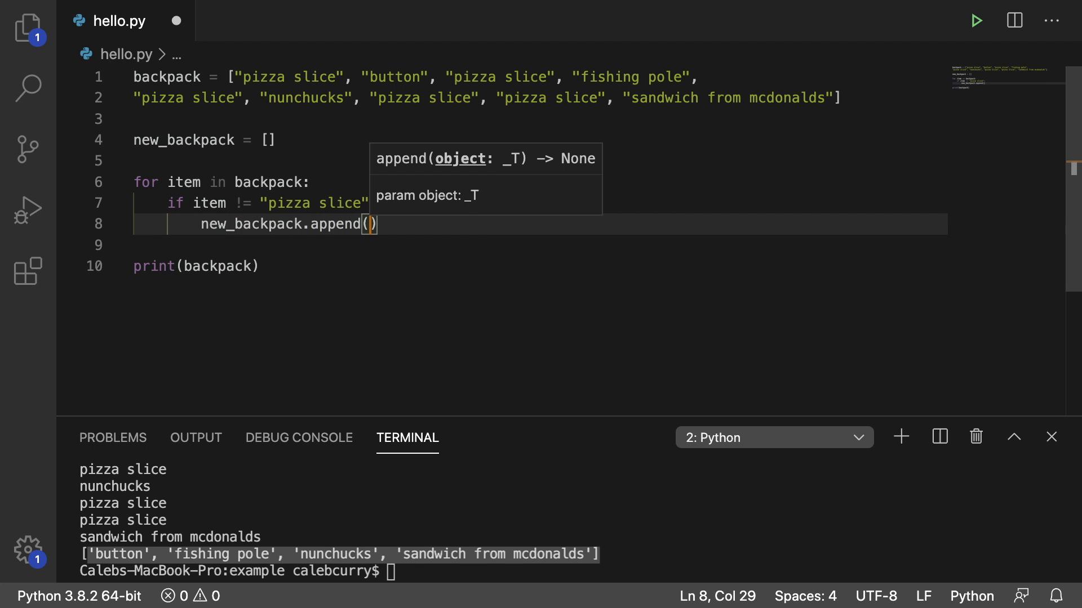